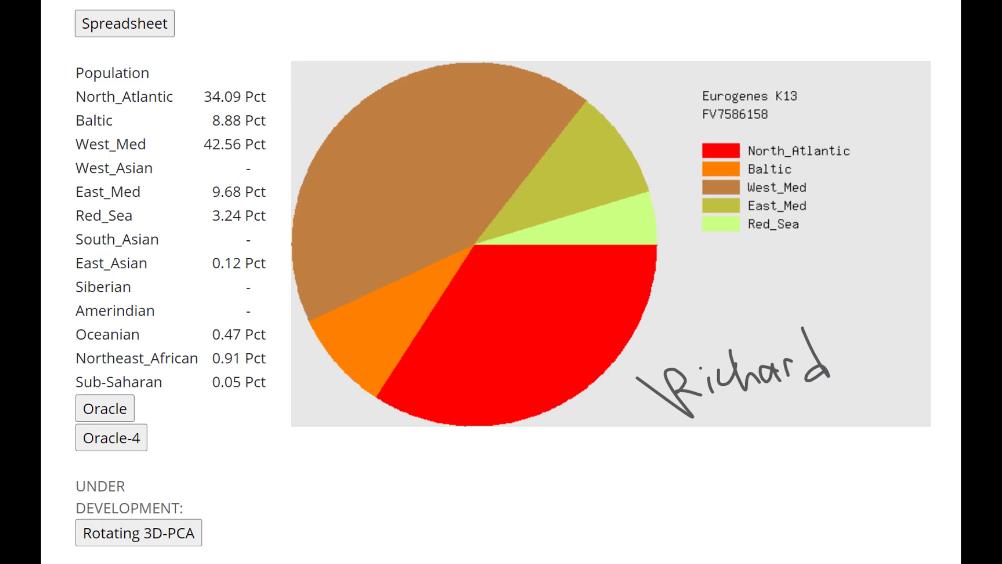
Load the RISE1246 CombinedKit genome file and start Analyze Genome, reaching the name prompt
{"action": "left_click", "coordinate": [103, 408]}
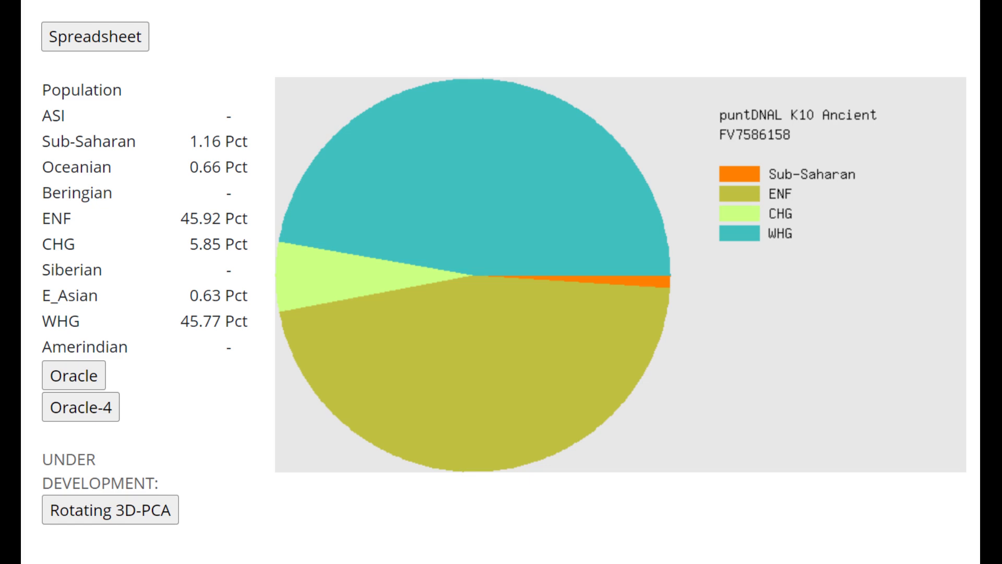
{"action": "left_click", "coordinate": [73, 375]}
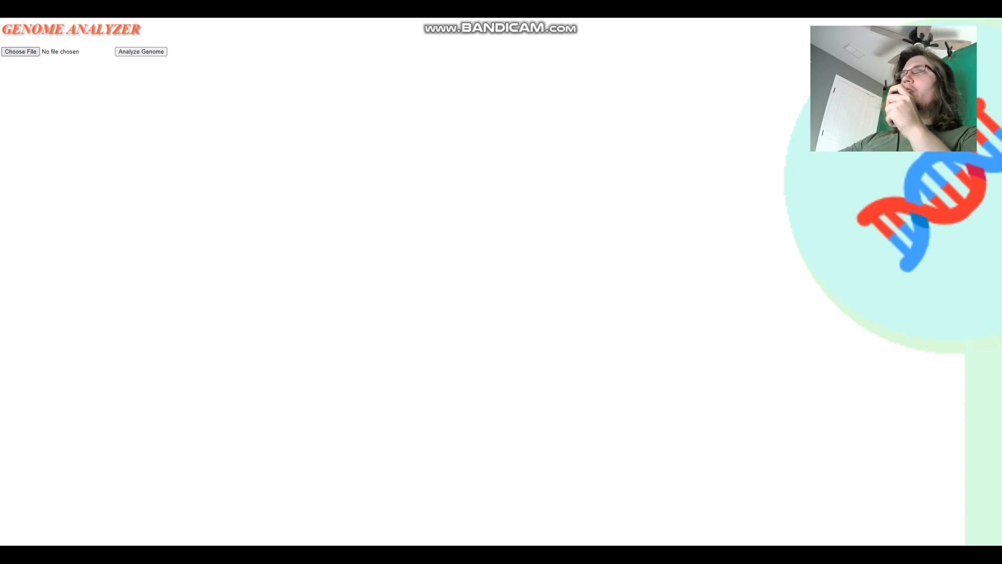
{"action": "left_click", "coordinate": [20, 51]}
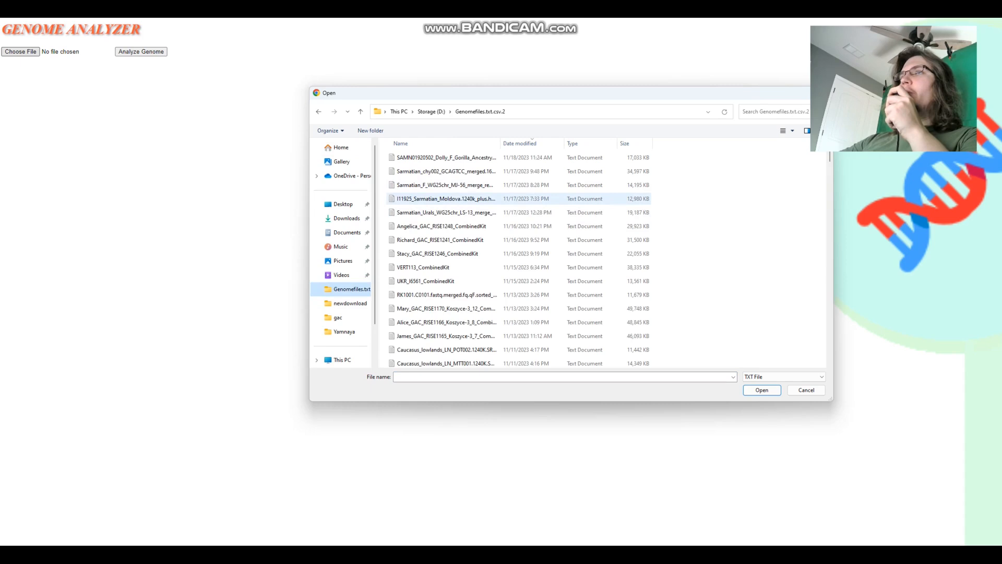
{"action": "left_click", "coordinate": [437, 253]}
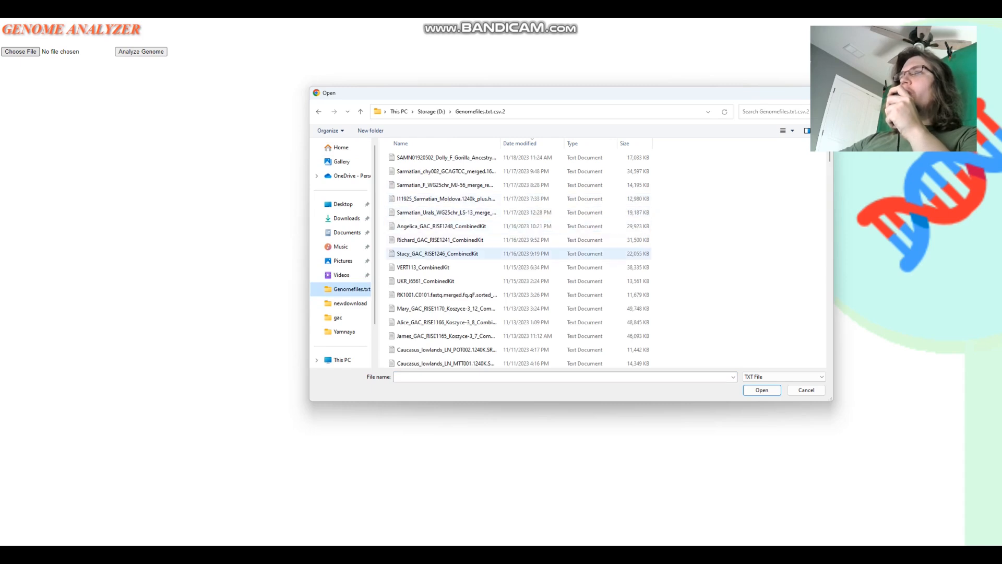
{"action": "left_click", "coordinate": [761, 390]}
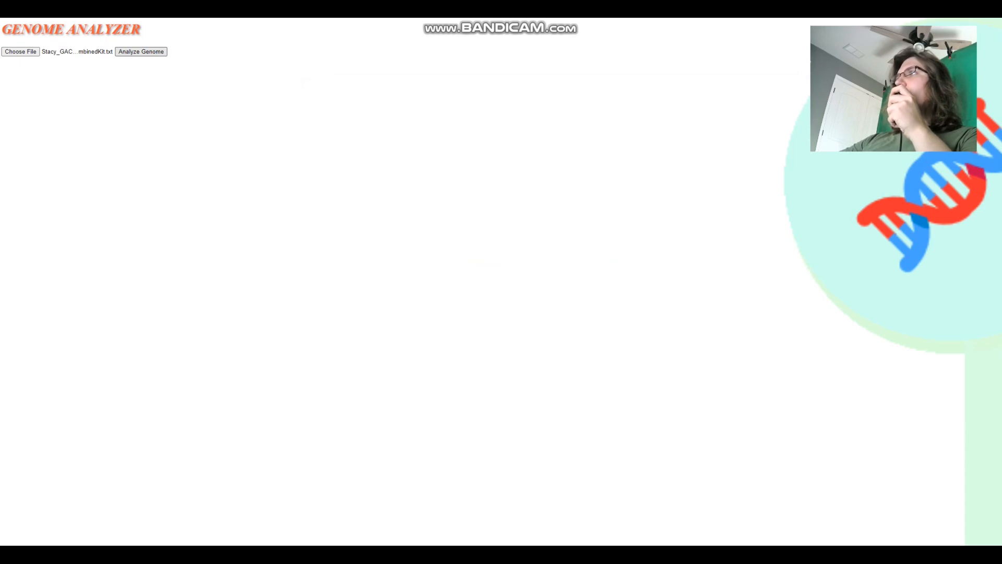
{"action": "left_click", "coordinate": [140, 52]}
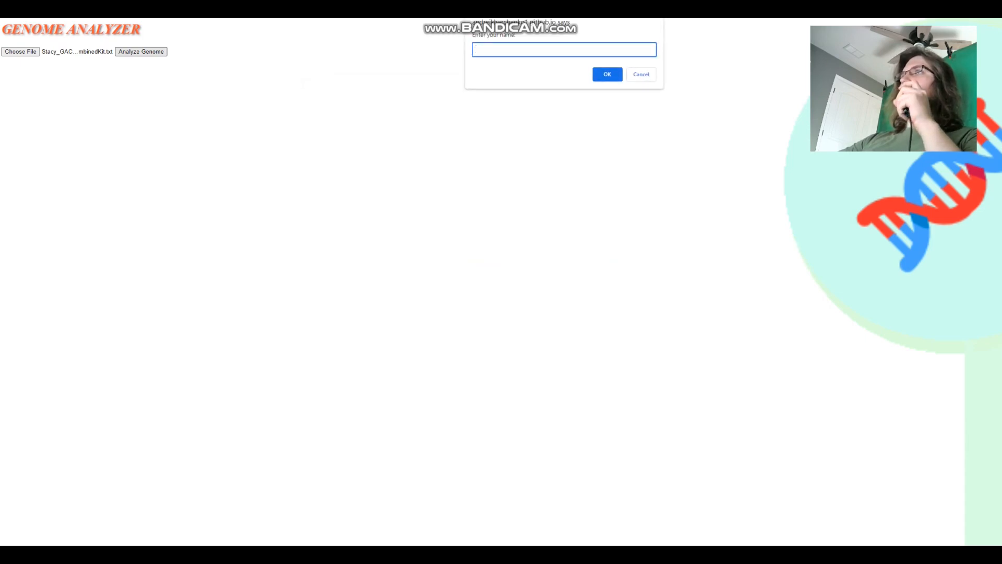
Run the analysis under the entered name and highlight the COMT, DRD4 rs4648317 and OXTR results
{"action": "type", "text": "st"}
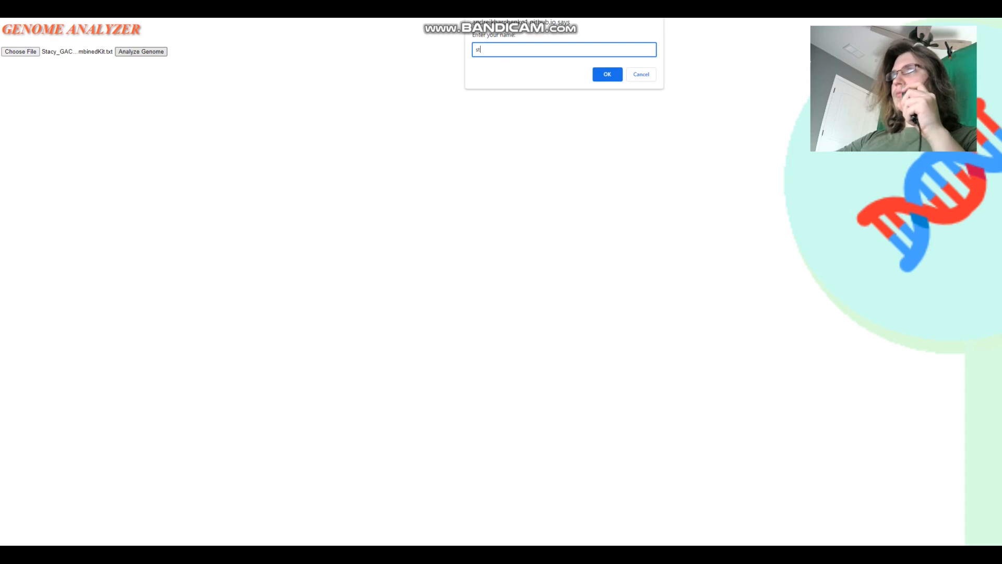
{"action": "left_click", "coordinate": [606, 75]}
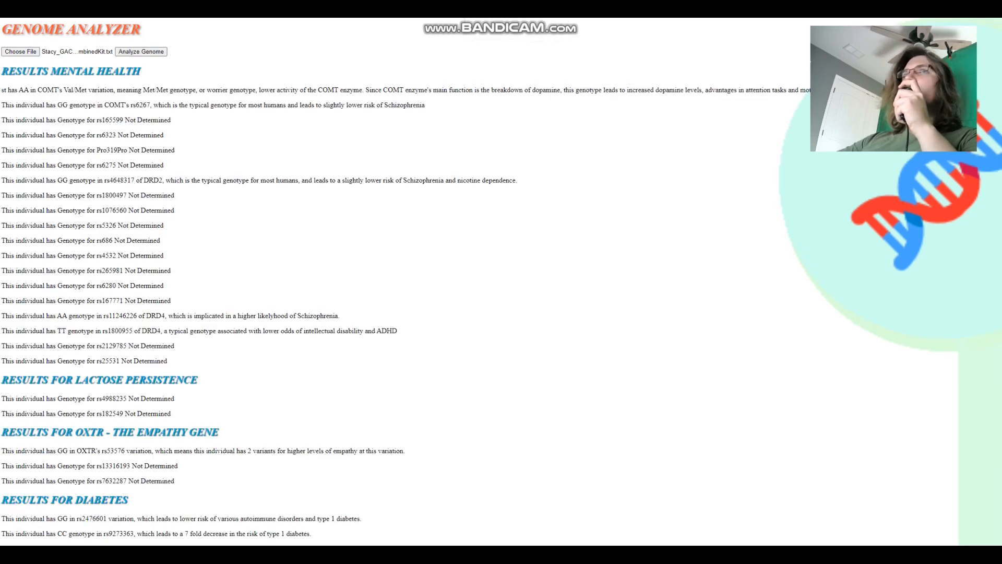
{"action": "left_click_drag", "start_coordinate": [21, 89], "coordinate": [109, 89]}
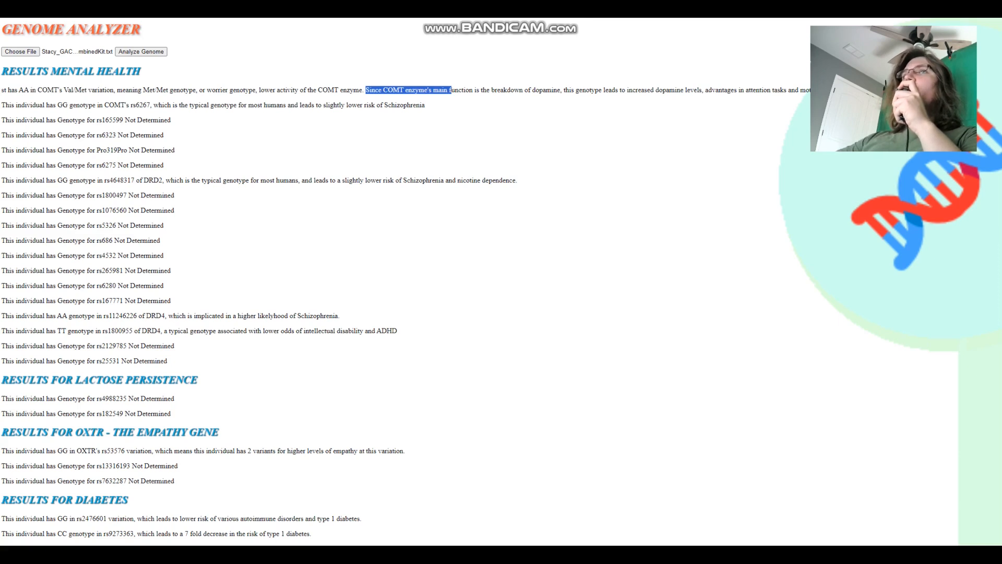
{"action": "left_click_drag", "start_coordinate": [56, 180], "coordinate": [167, 180]}
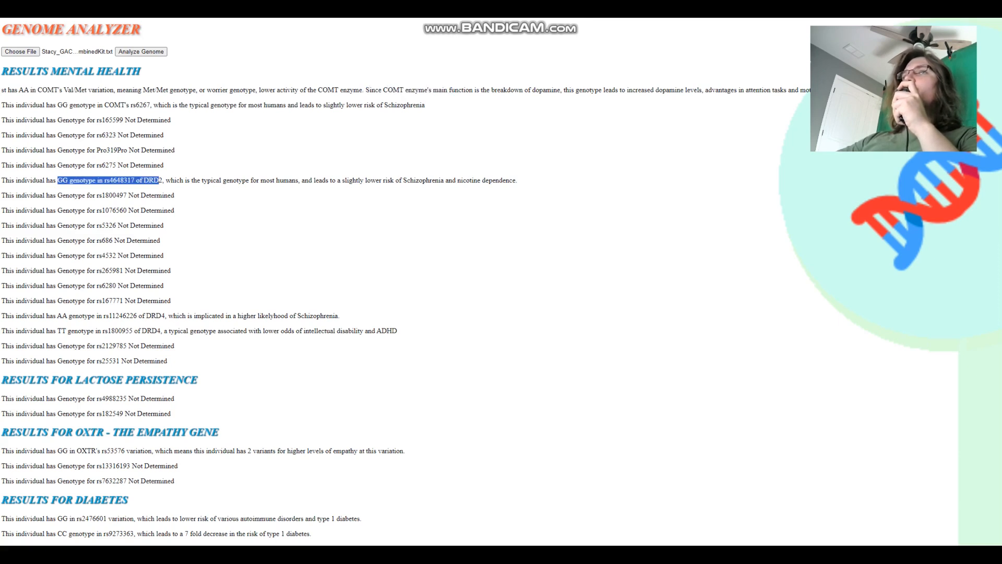
{"action": "left_click_drag", "start_coordinate": [163, 180], "coordinate": [426, 179]}
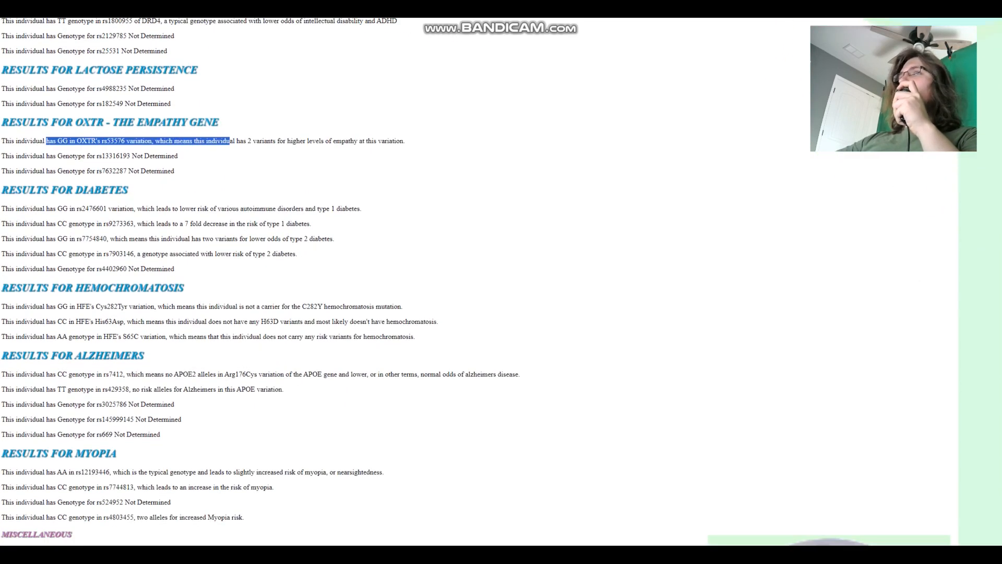
Highlight the rs9273363 type 1 diabetes result further down the report
{"action": "left_click_drag", "start_coordinate": [227, 141], "coordinate": [297, 141]}
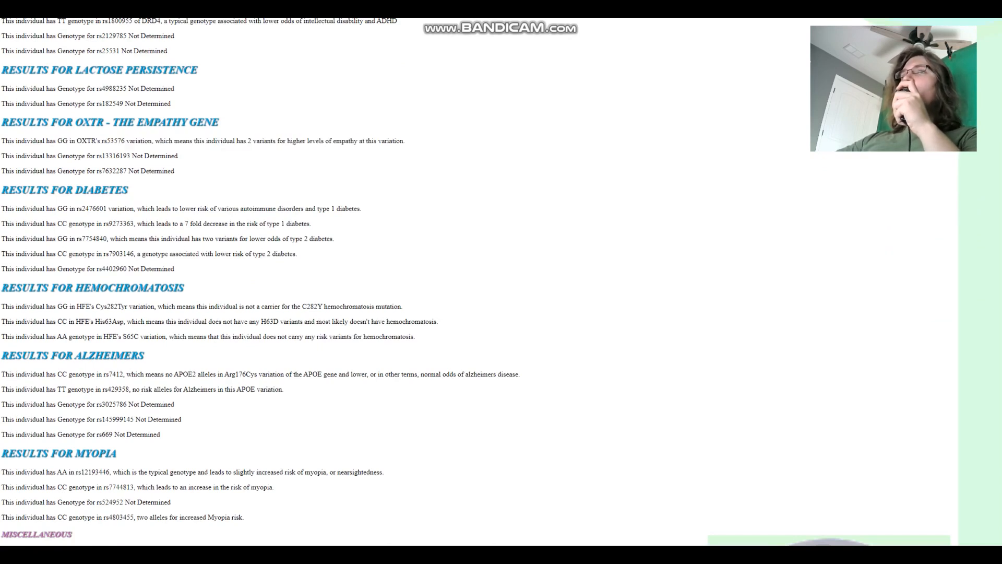
{"action": "left_click_drag", "start_coordinate": [41, 224], "coordinate": [287, 224]}
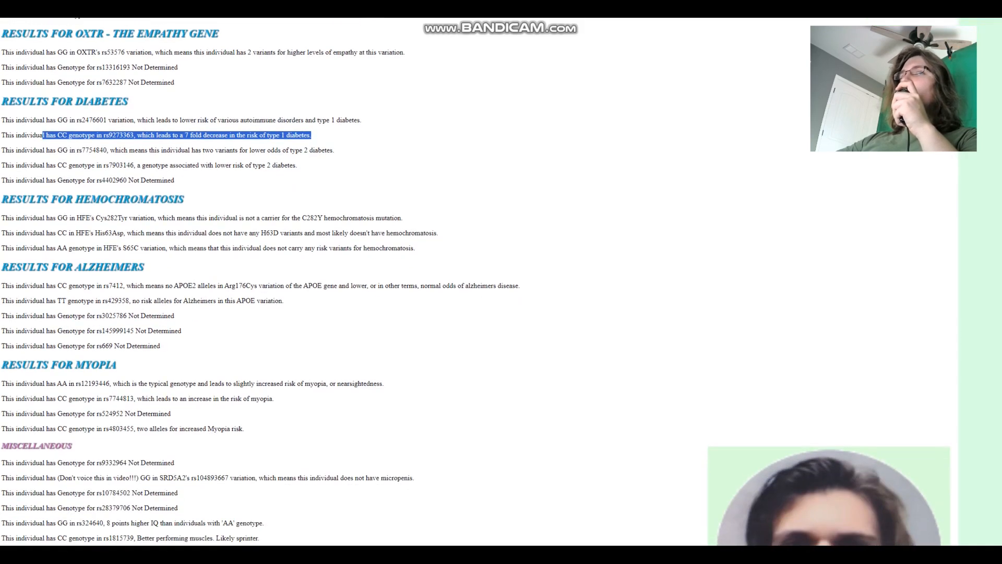
{"action": "left_click_drag", "start_coordinate": [42, 218], "coordinate": [197, 218]}
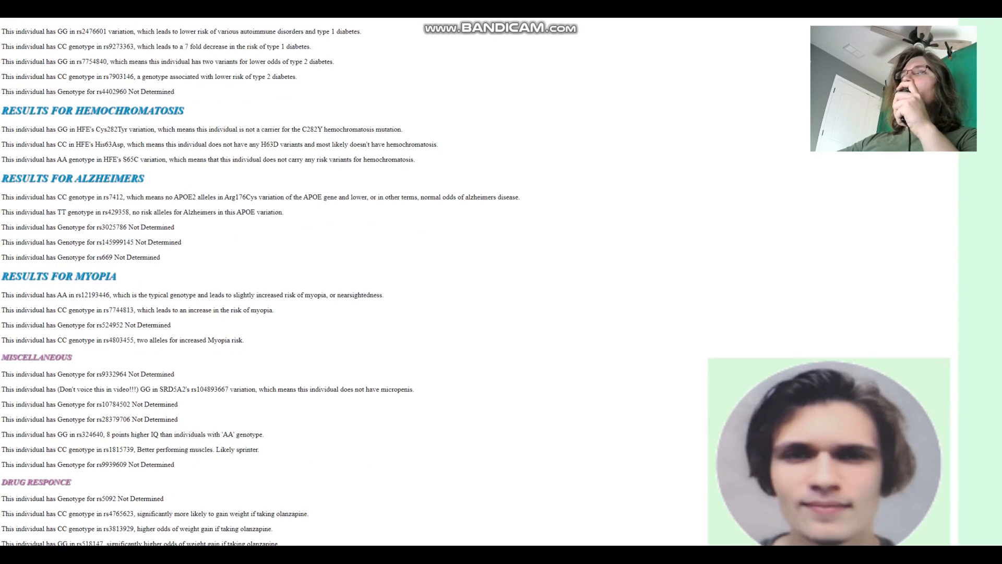
Highlight the drug response text and select the TT genotype in the AKT1 result
{"action": "left_click_drag", "start_coordinate": [54, 197], "coordinate": [278, 212]}
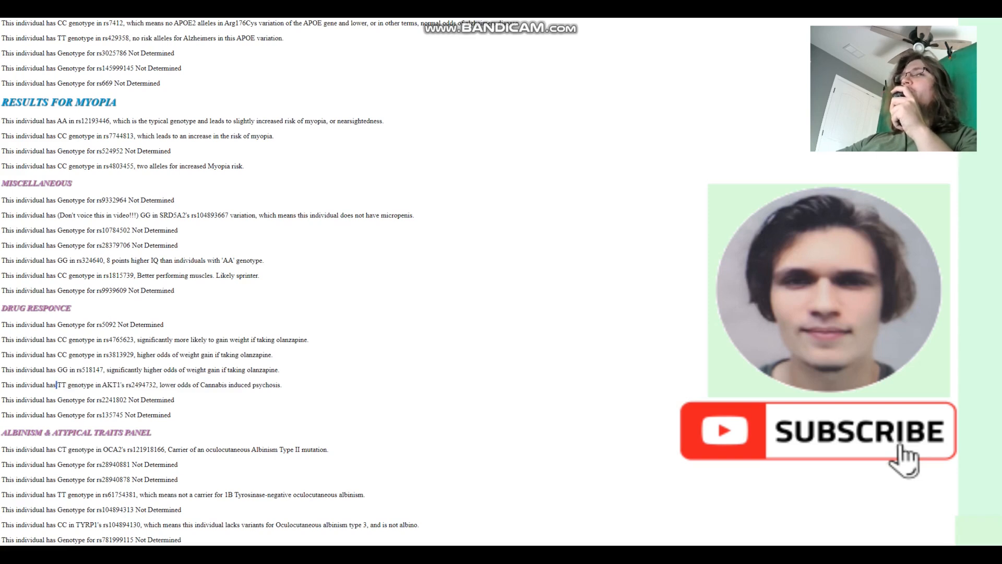
{"action": "double_click", "coordinate": [62, 384]}
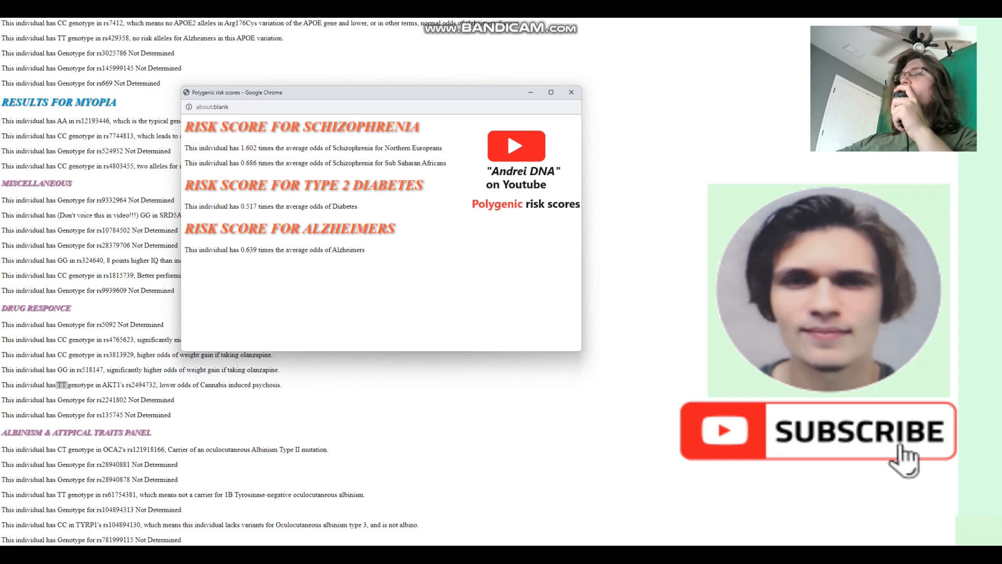
{"action": "left_click_drag", "start_coordinate": [239, 162], "coordinate": [365, 163]}
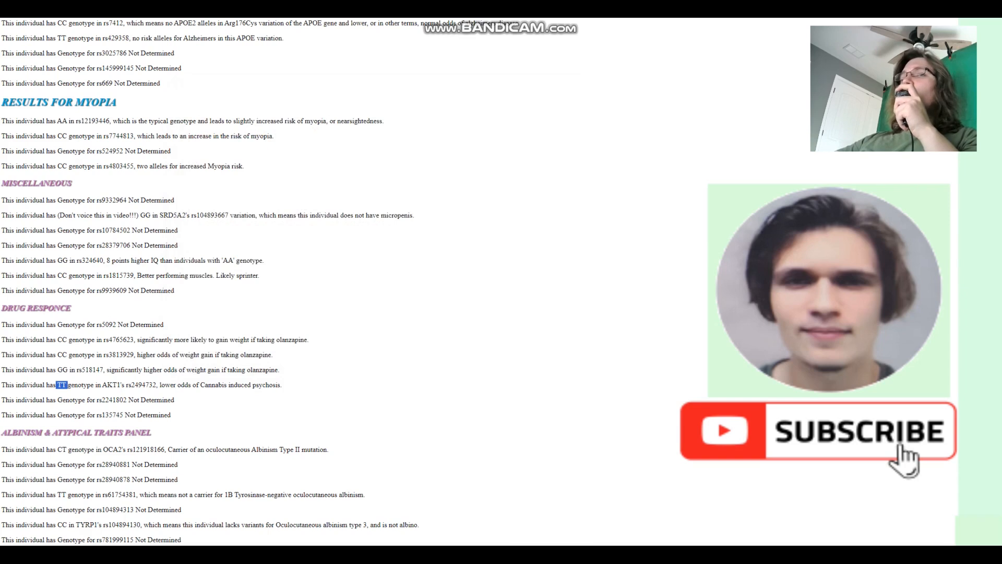
{"action": "scroll", "scroll_direction": "up", "scroll_amount": 3}
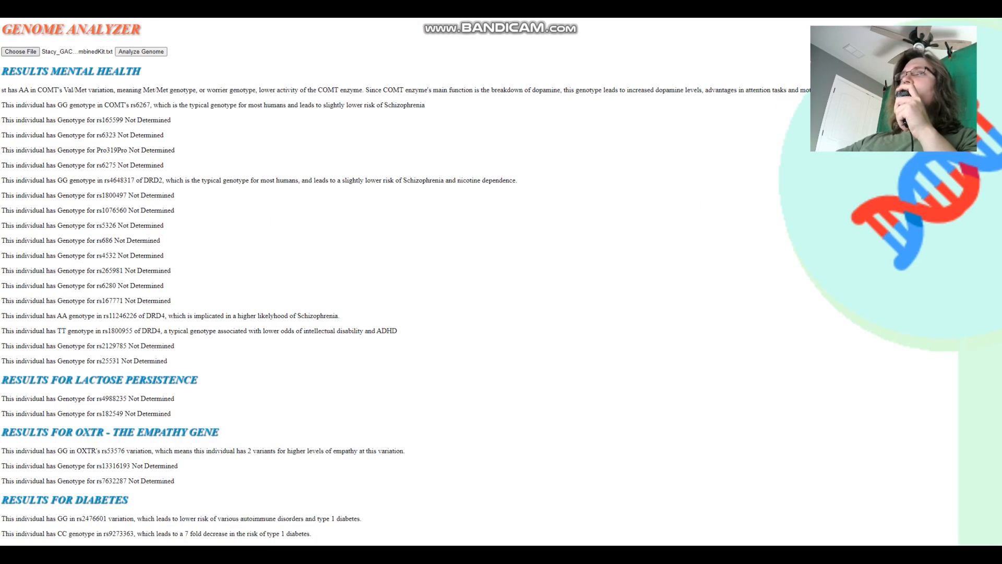
Load the Richard_GAC_RISE1241_CombinedKit file and run its analysis under the name 'rich'
{"action": "left_click", "coordinate": [20, 51]}
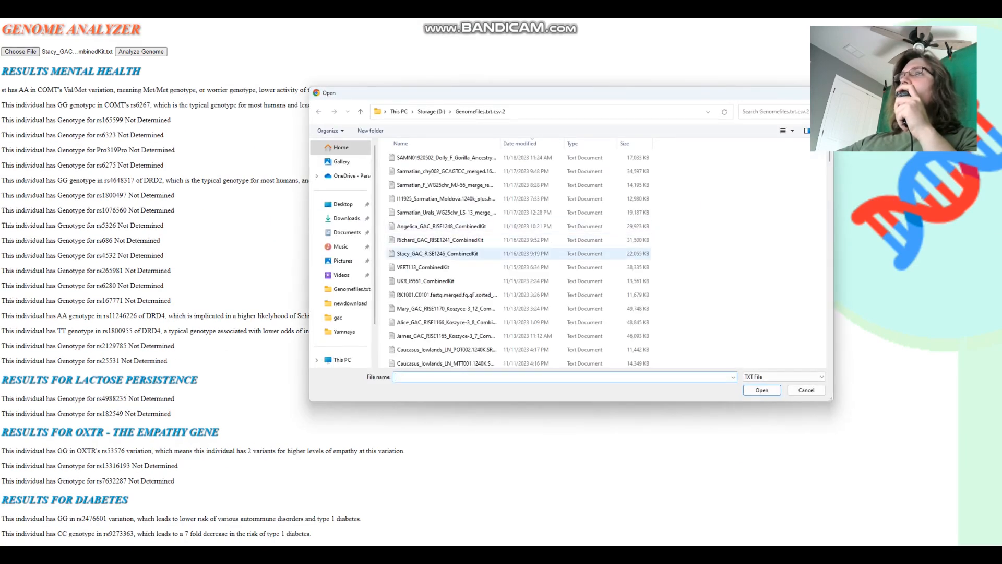
{"action": "left_click", "coordinate": [439, 239]}
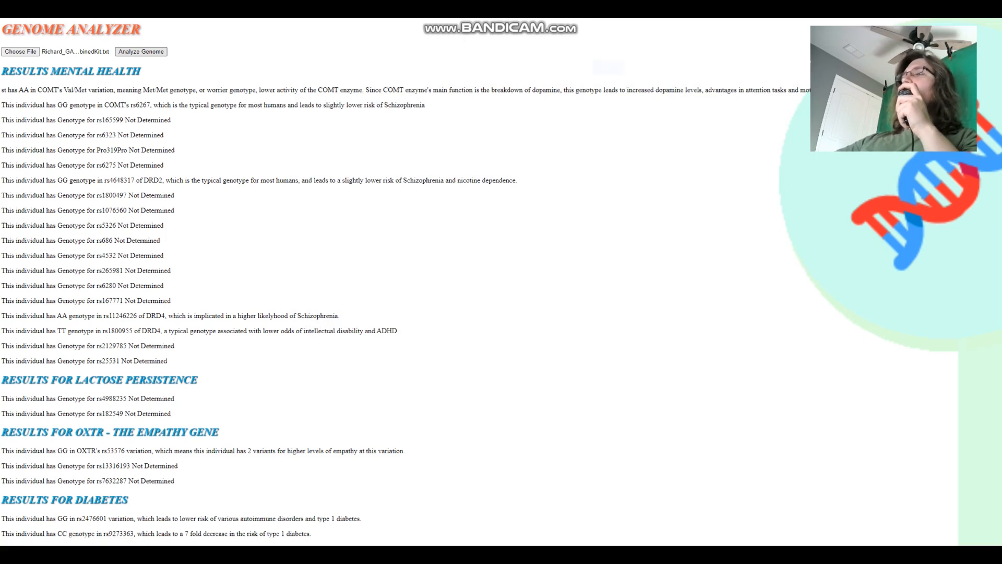
{"action": "type", "text": "r"}
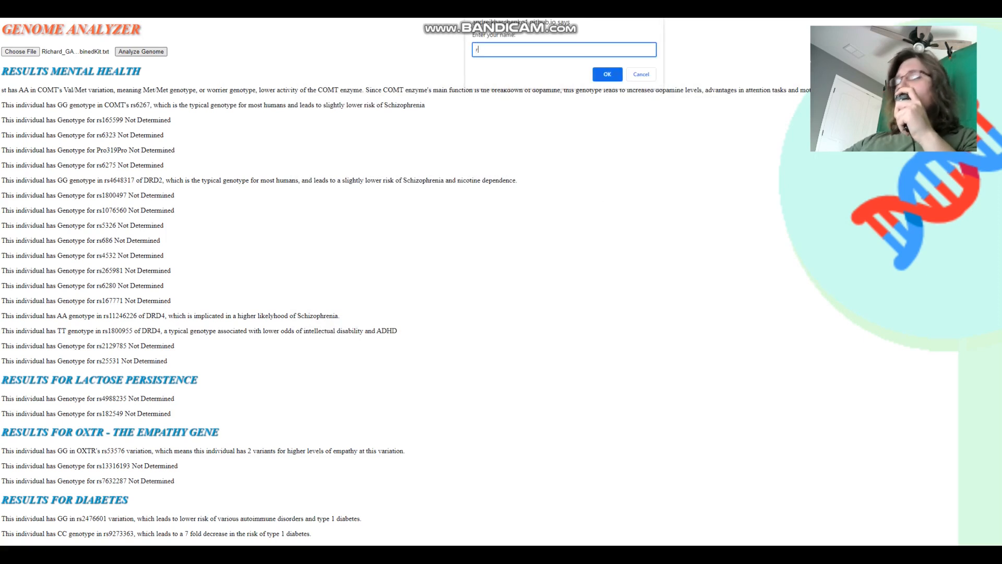
{"action": "type", "text": "ich"}
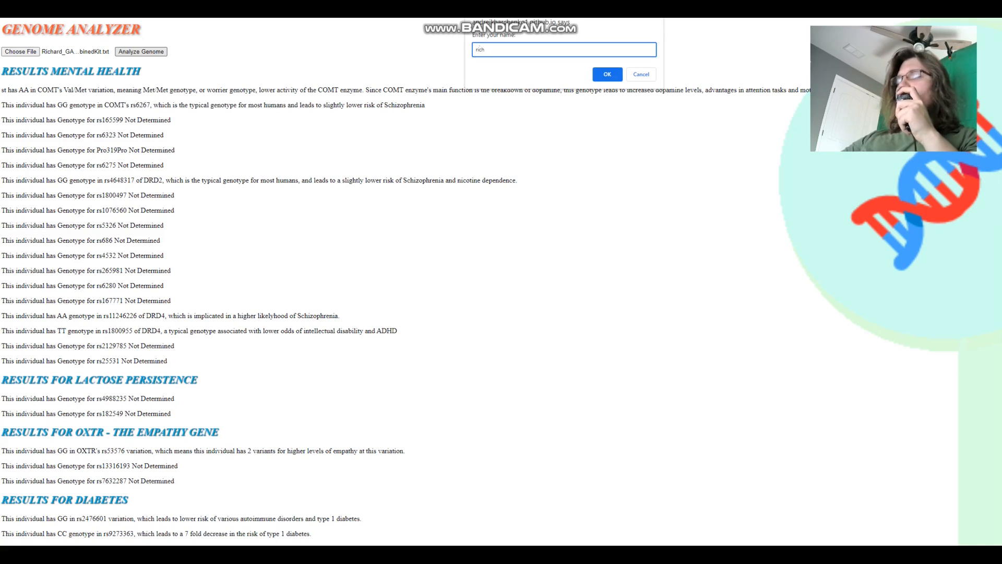
{"action": "left_click", "coordinate": [606, 75]}
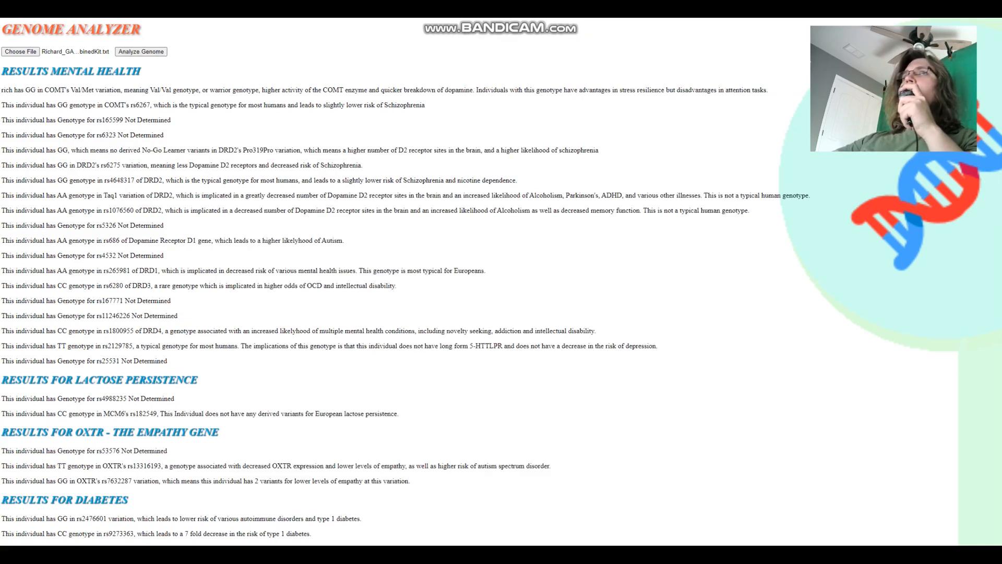
Highlight the DRD2 rs1076560 AA genotype line in Richard's mental health results
{"action": "left_click_drag", "start_coordinate": [26, 90], "coordinate": [208, 90]}
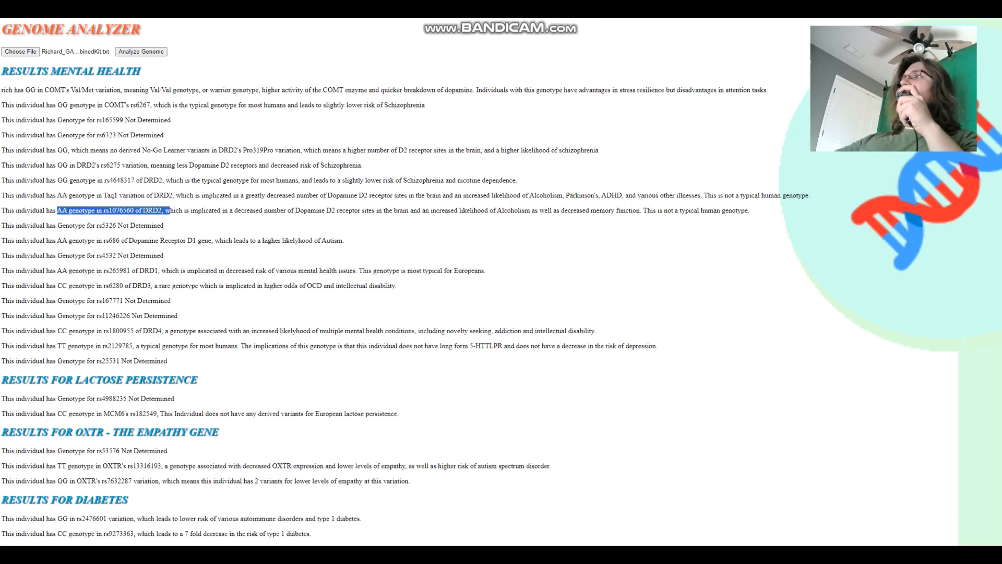
{"action": "scroll", "scroll_direction": "down", "scroll_amount": 3}
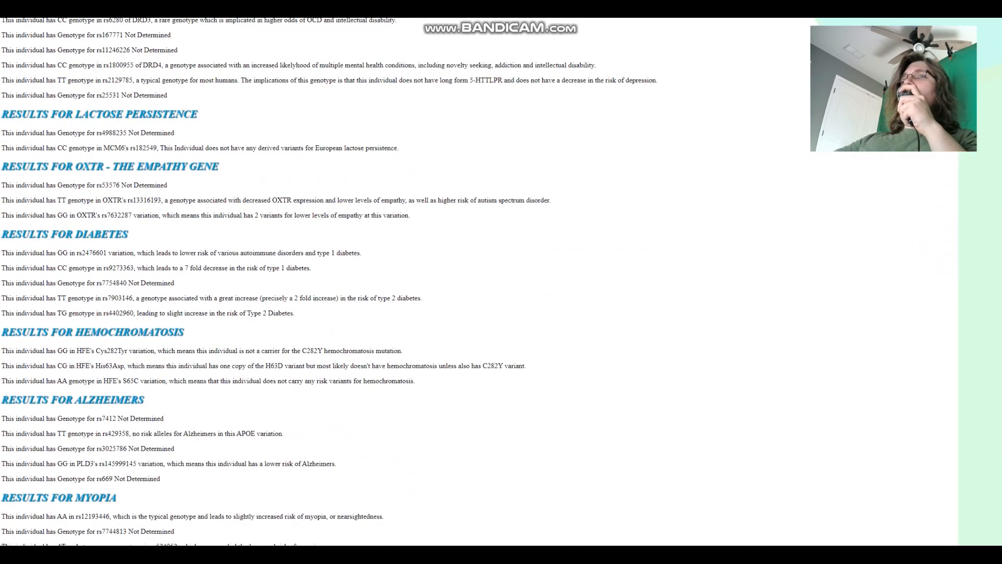
{"action": "left_click_drag", "start_coordinate": [48, 148], "coordinate": [344, 148]}
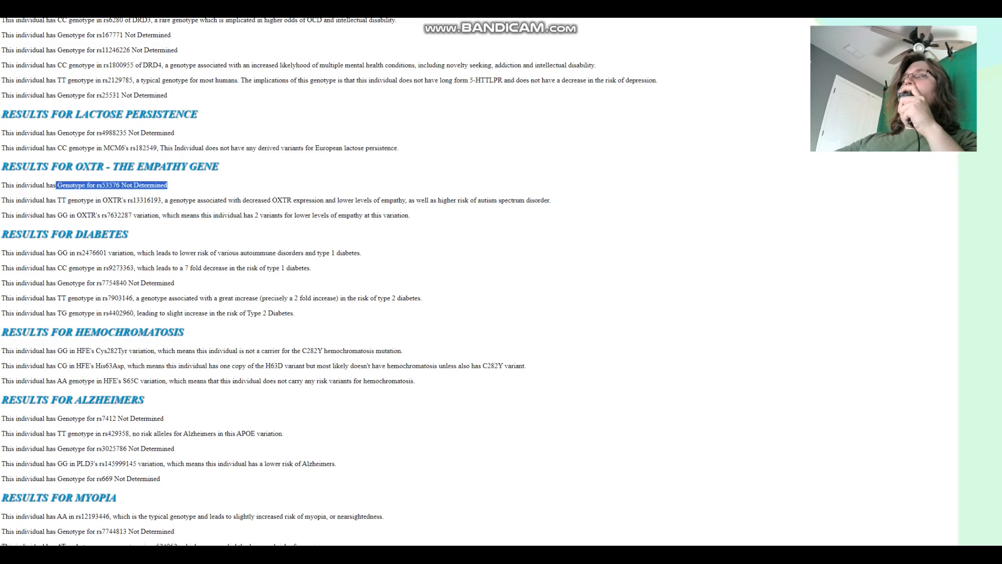
{"action": "scroll", "scroll_direction": "down", "scroll_amount": 3}
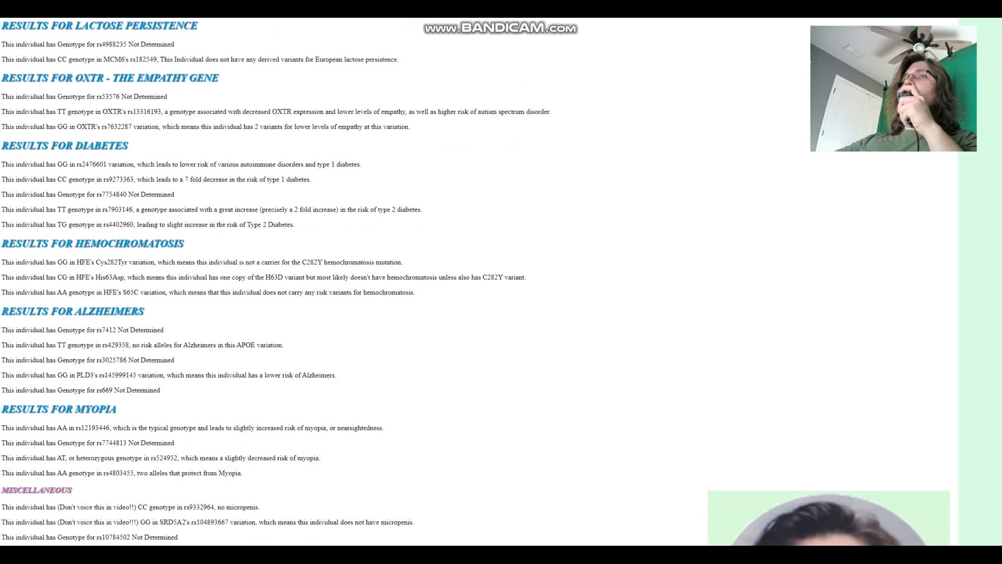
{"action": "left_click_drag", "start_coordinate": [16, 179], "coordinate": [236, 179]}
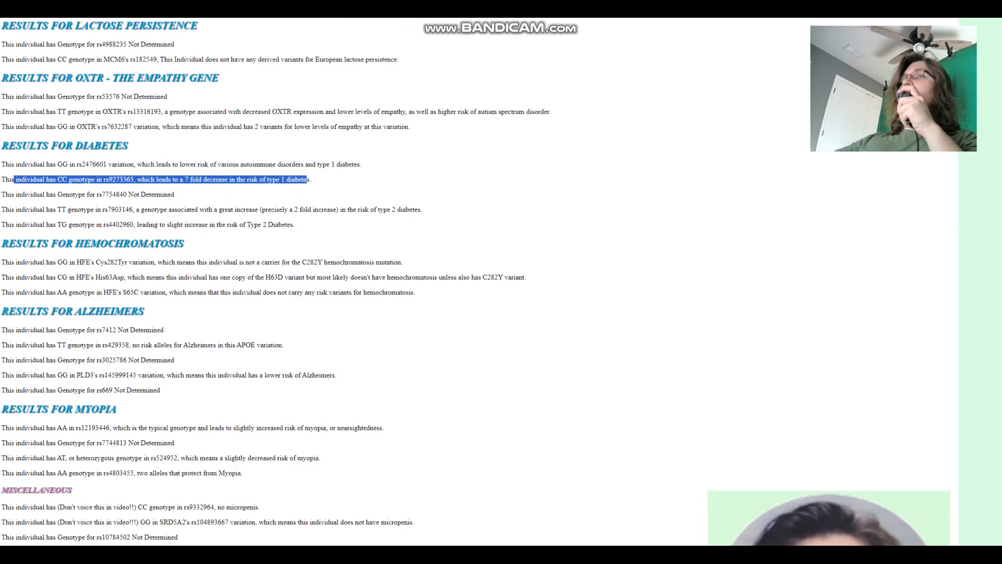
{"action": "scroll", "scroll_direction": "down", "scroll_amount": 3}
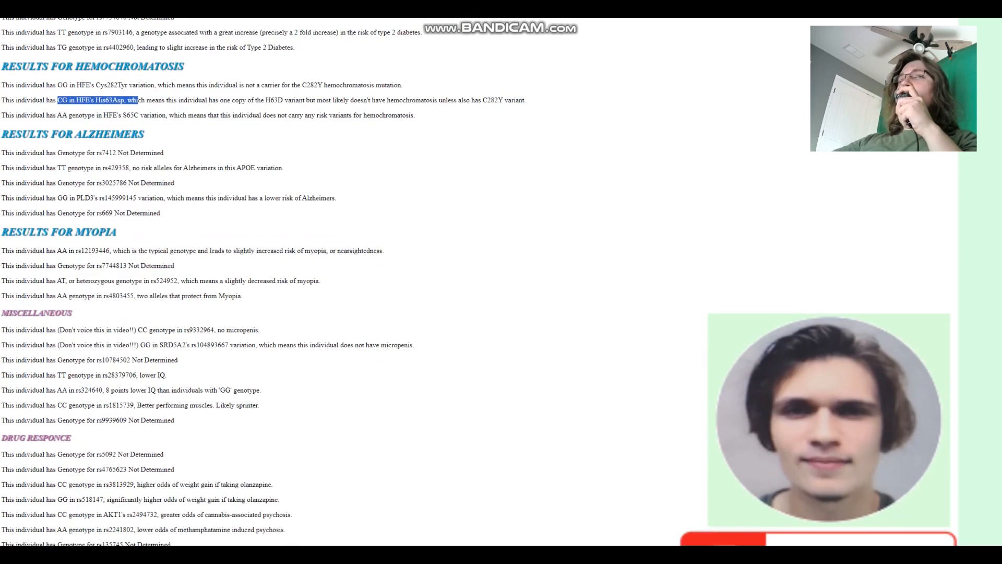
{"action": "scroll", "scroll_direction": "down", "scroll_amount": 3}
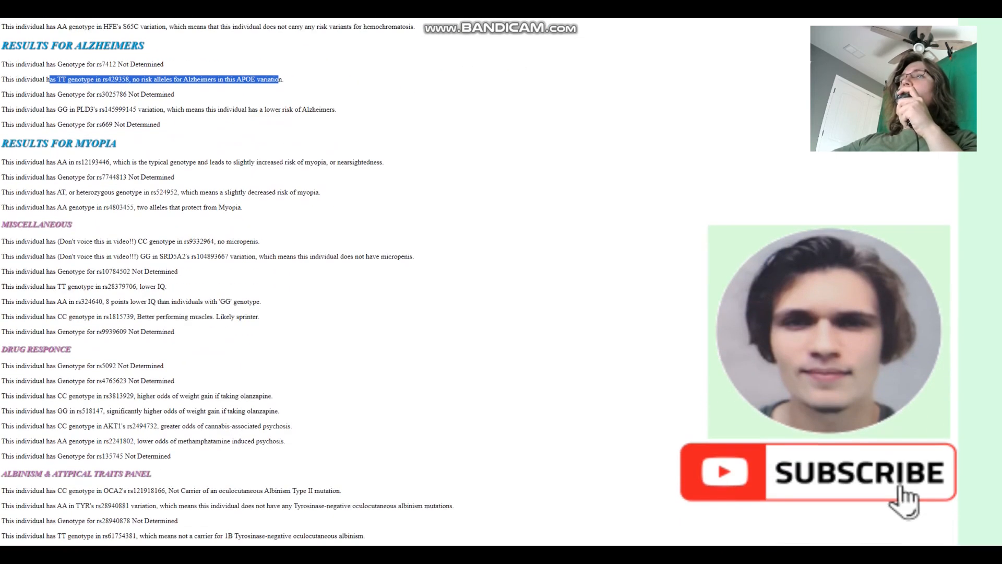
{"action": "scroll", "scroll_direction": "down", "scroll_amount": 3}
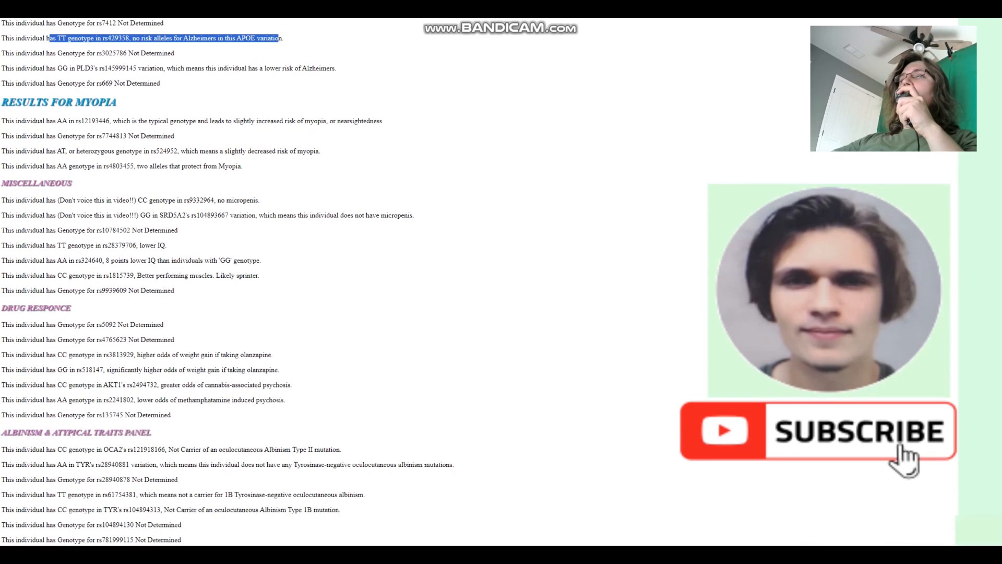
{"action": "left_click_drag", "start_coordinate": [37, 166], "coordinate": [242, 166]}
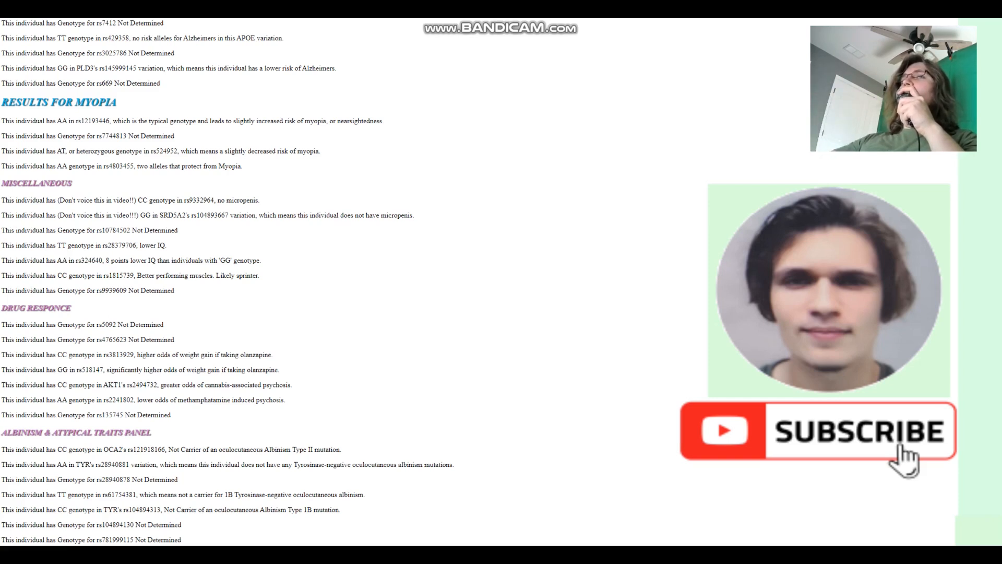
{"action": "left_click_drag", "start_coordinate": [35, 260], "coordinate": [261, 259]}
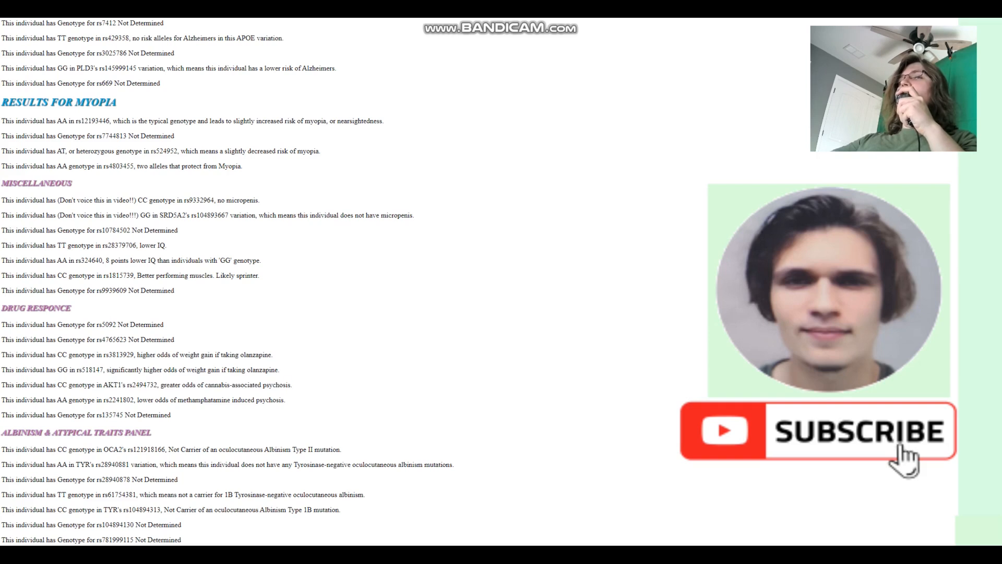
{"action": "left_click_drag", "start_coordinate": [161, 384], "coordinate": [290, 384]}
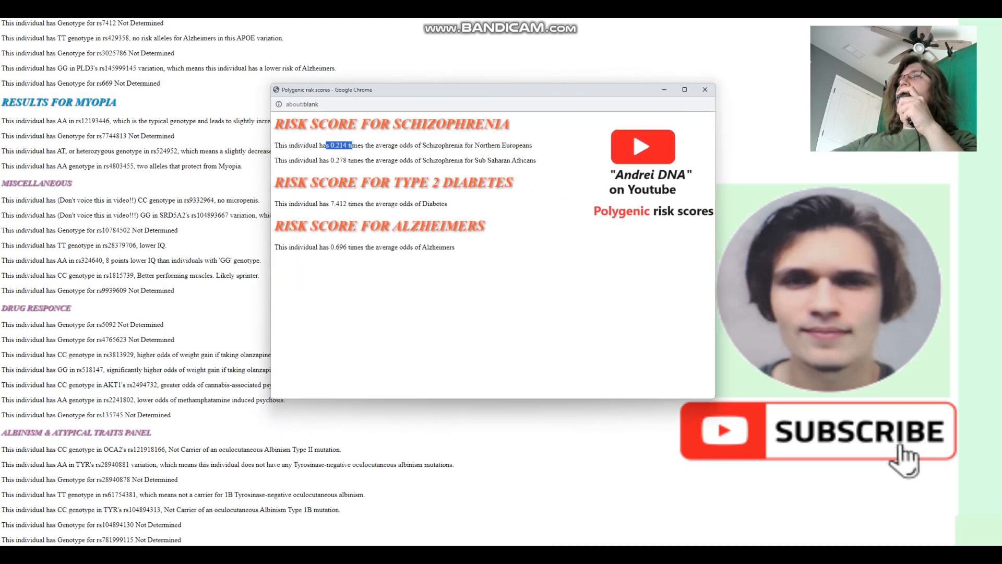
{"action": "left_click_drag", "start_coordinate": [326, 145], "coordinate": [498, 145]}
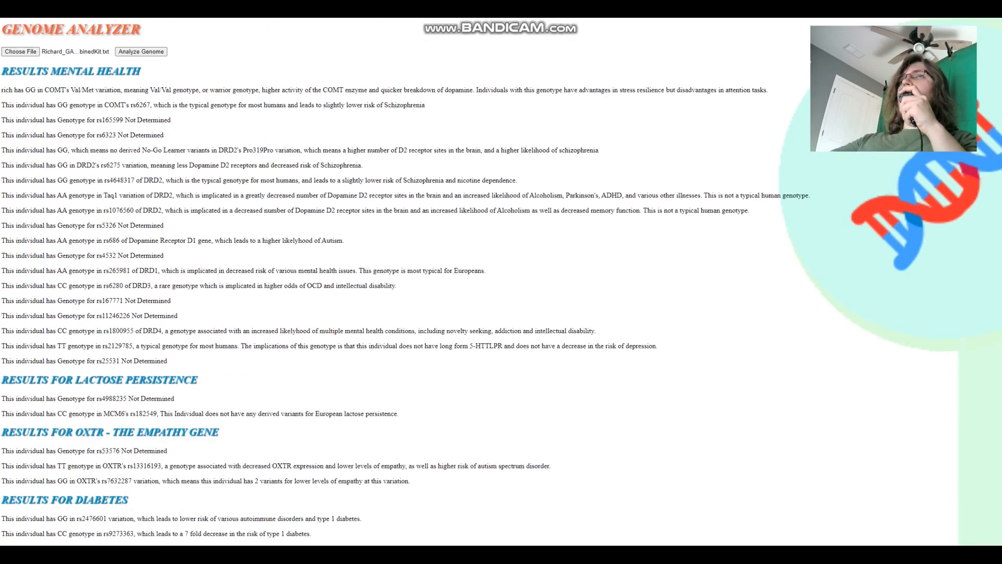
Load the Angelica RISE1248 CombinedKit file and run its analysis under the name 'ang'
{"action": "left_click", "coordinate": [20, 51]}
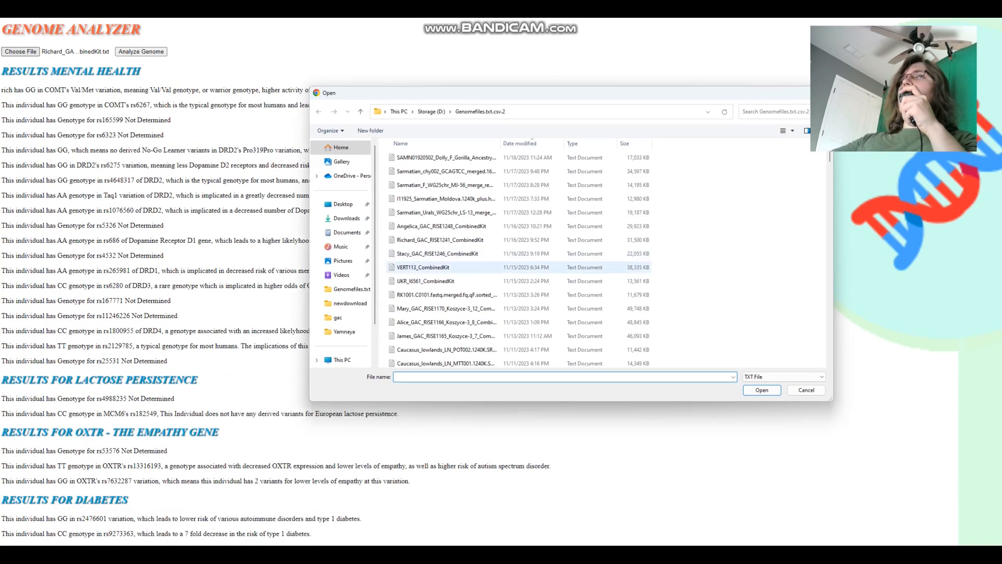
{"action": "left_click", "coordinate": [441, 226]}
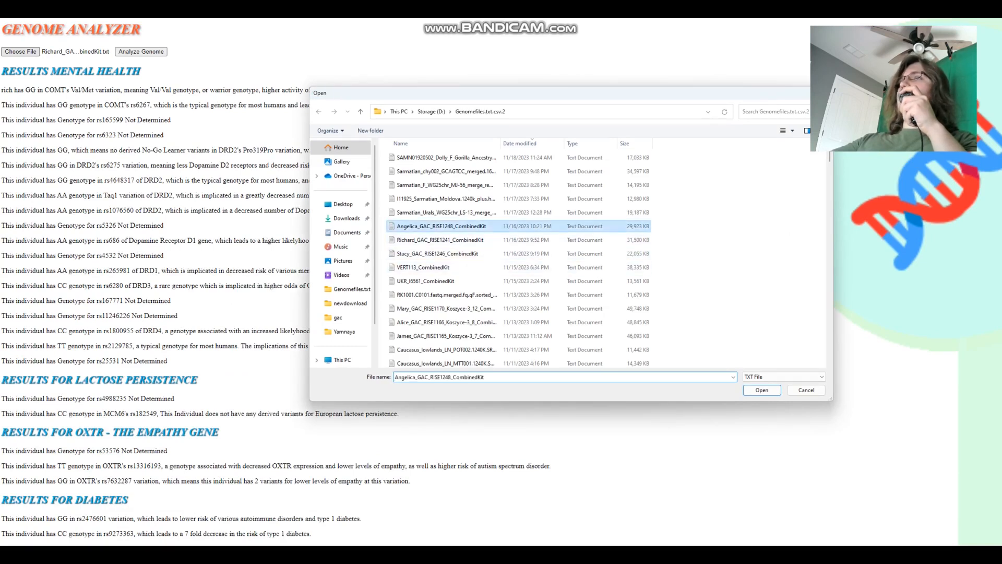
{"action": "left_click", "coordinate": [761, 390]}
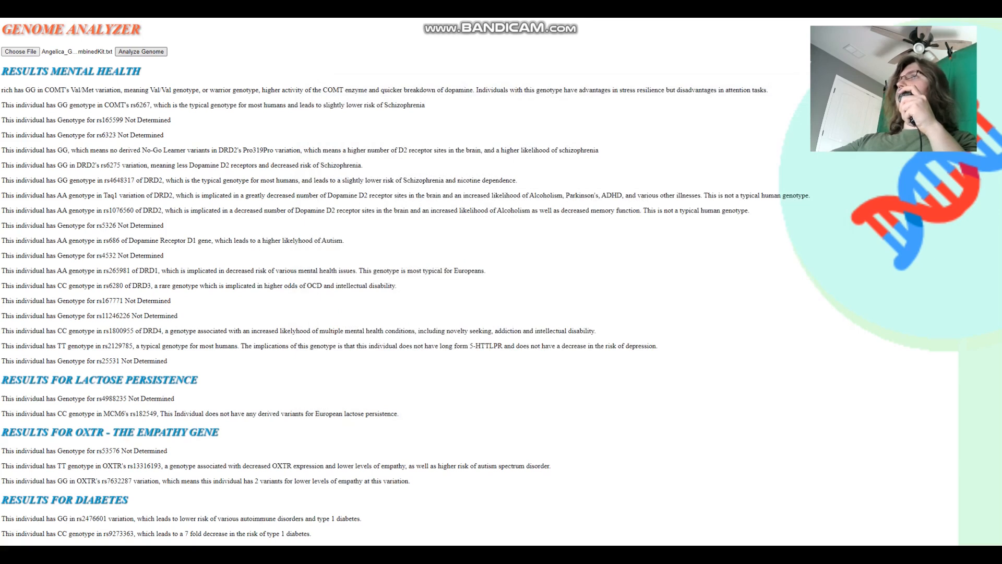
{"action": "type", "text": "a"}
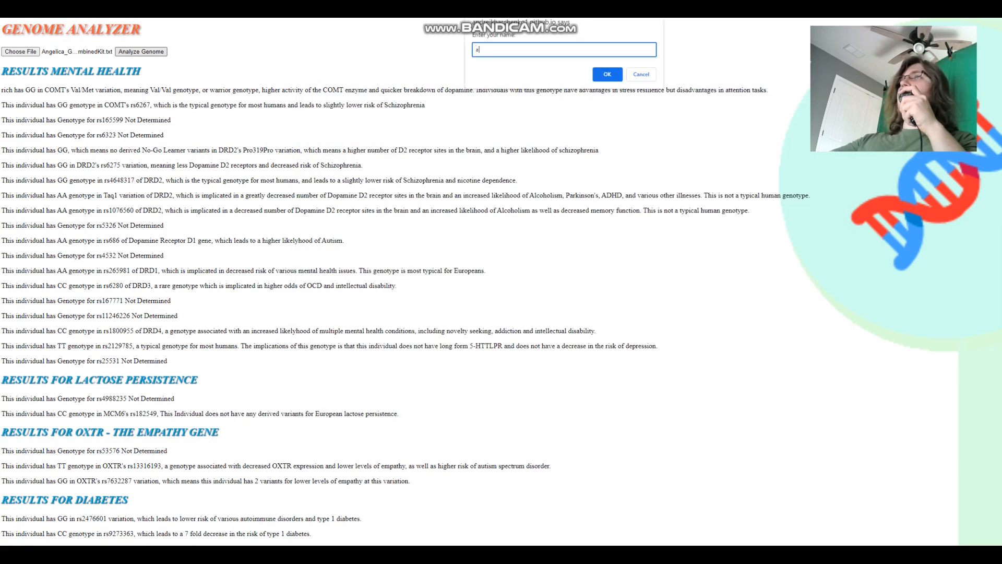
{"action": "type", "text": "ng"}
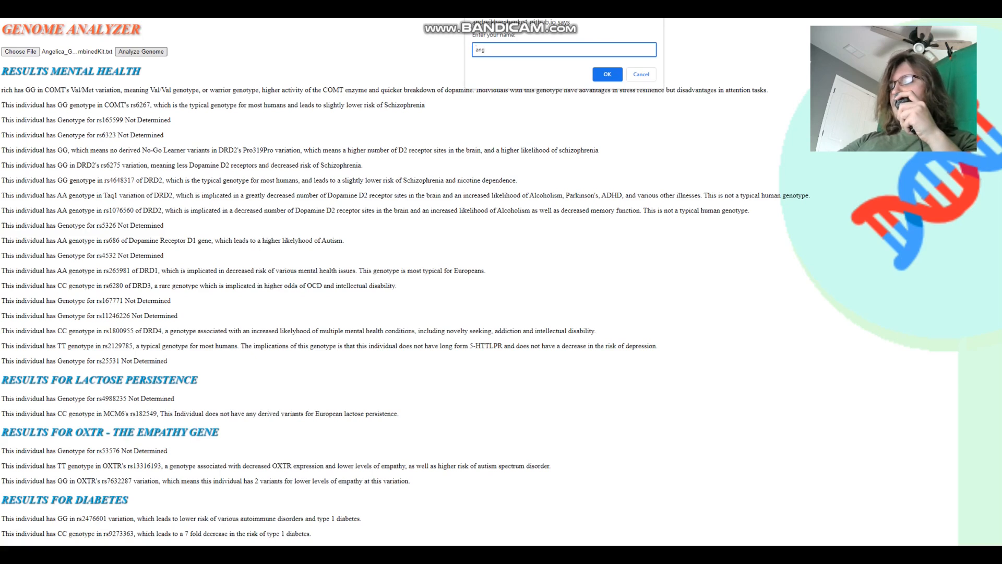
{"action": "left_click", "coordinate": [606, 74]}
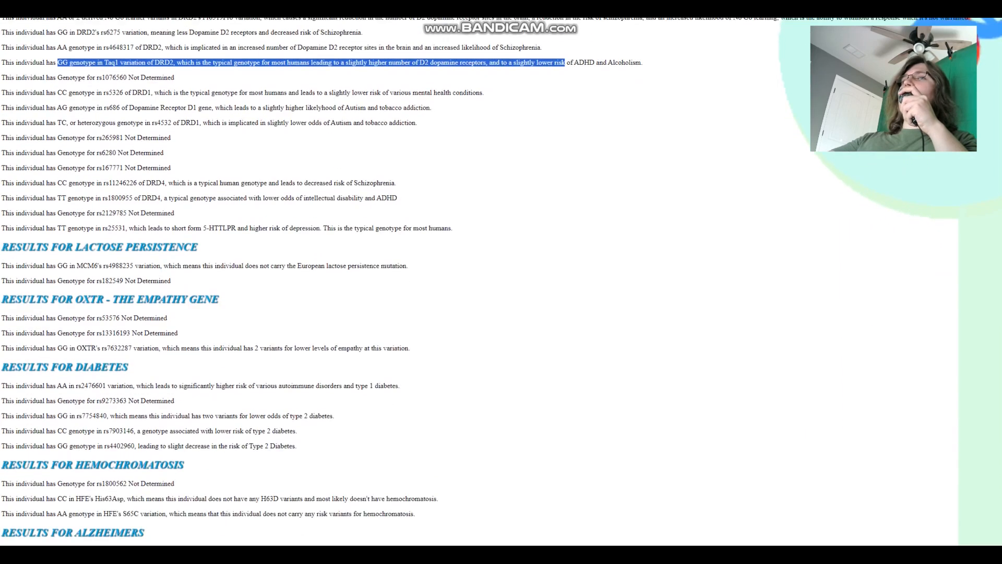
{"action": "scroll", "scroll_direction": "down", "scroll_amount": 3}
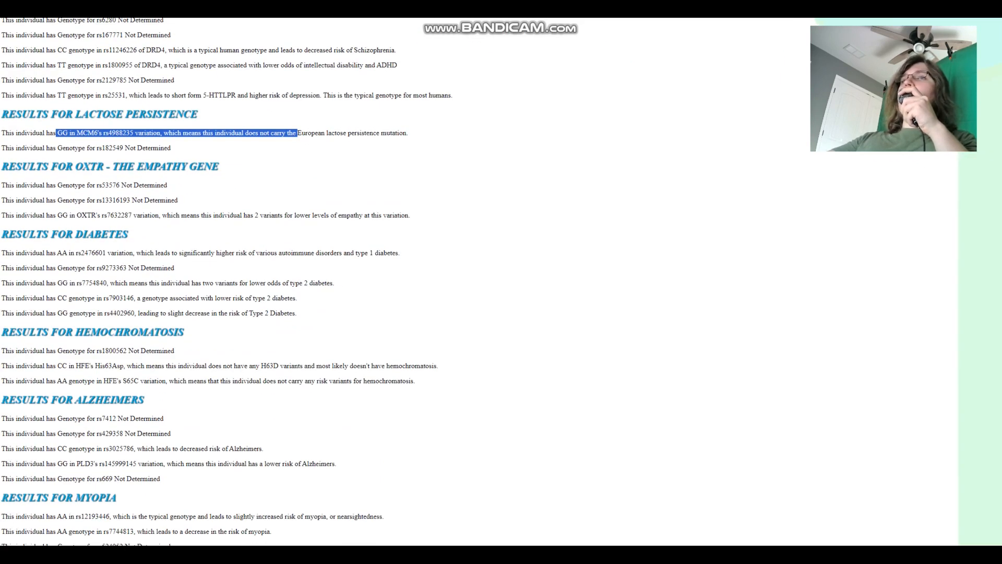
{"action": "scroll", "scroll_direction": "down", "scroll_amount": 3}
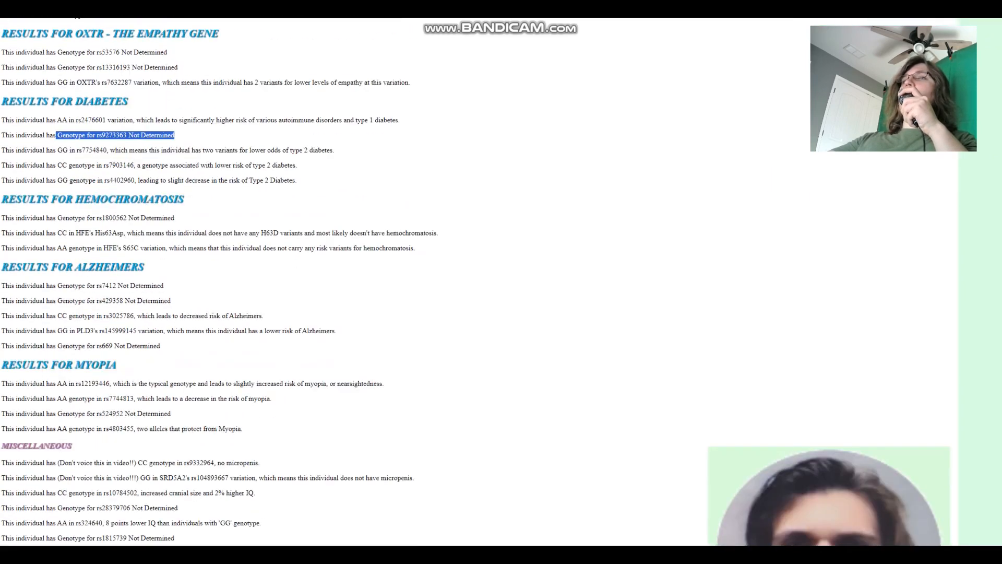
{"action": "scroll", "scroll_direction": "down", "scroll_amount": 3}
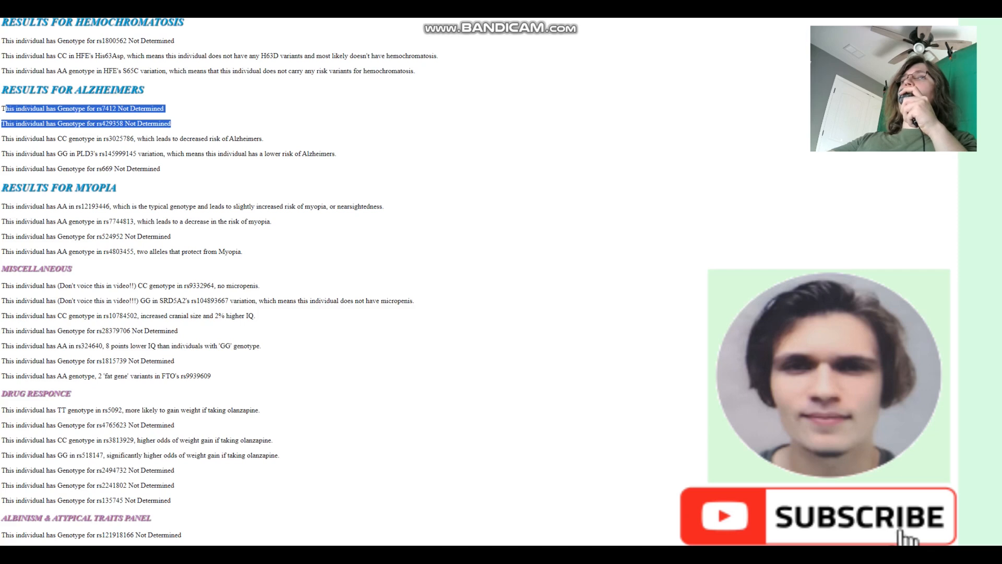
{"action": "scroll", "scroll_direction": "down", "scroll_amount": 3}
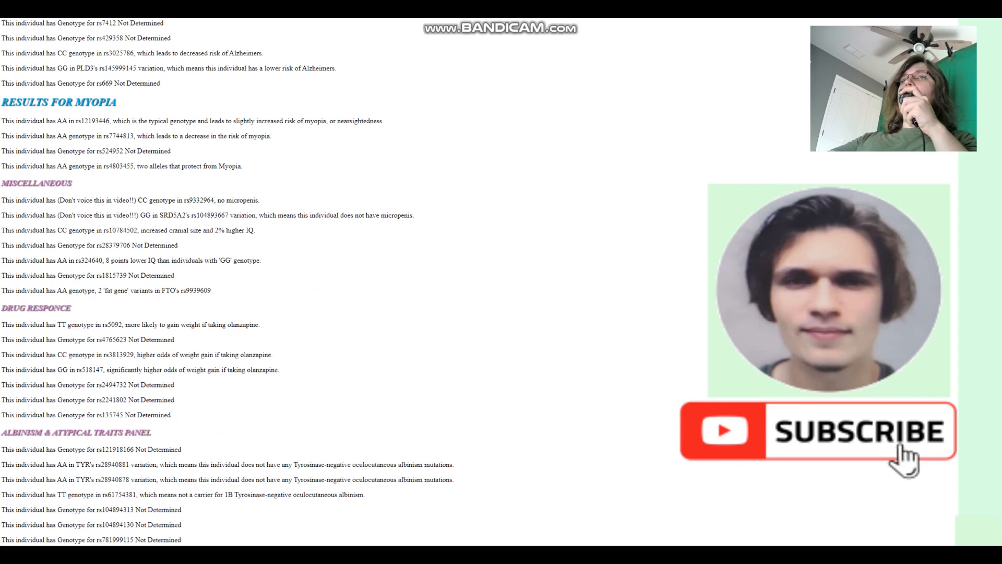
{"action": "left_click_drag", "start_coordinate": [307, 215], "coordinate": [414, 215]}
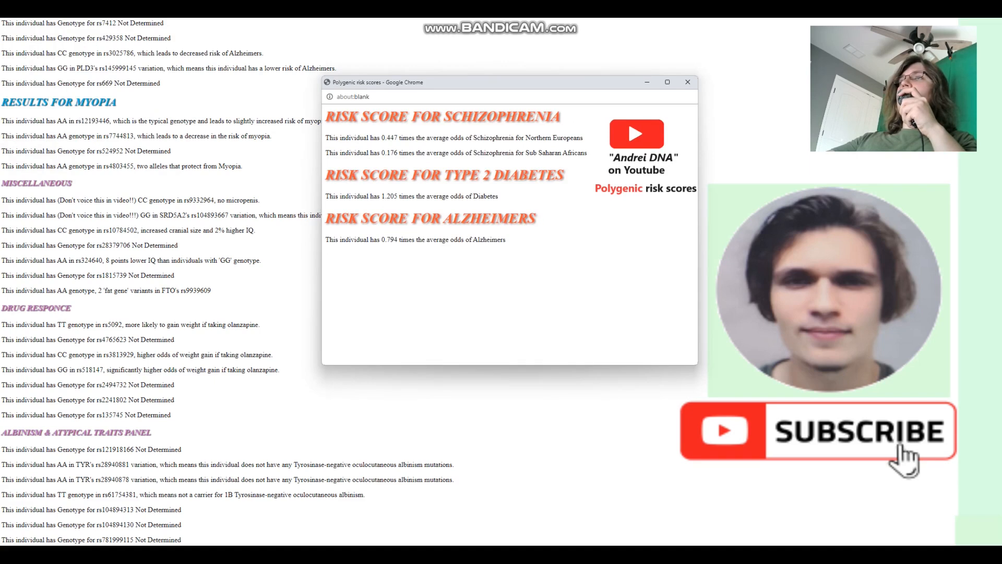
Mark the Northern European schizophrenia risk value of 0.447 times average odds
{"action": "left_click_drag", "start_coordinate": [380, 137], "coordinate": [463, 138]}
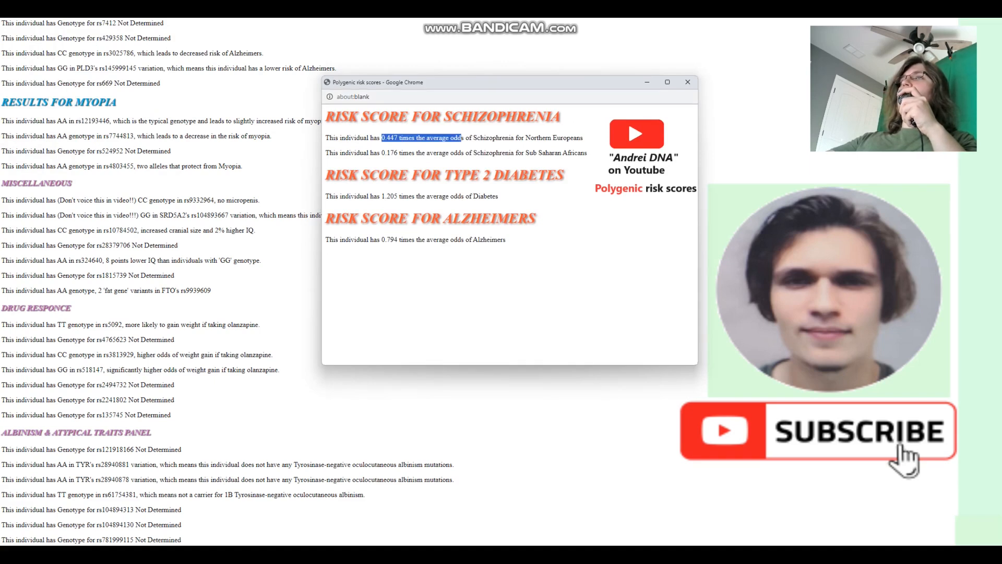